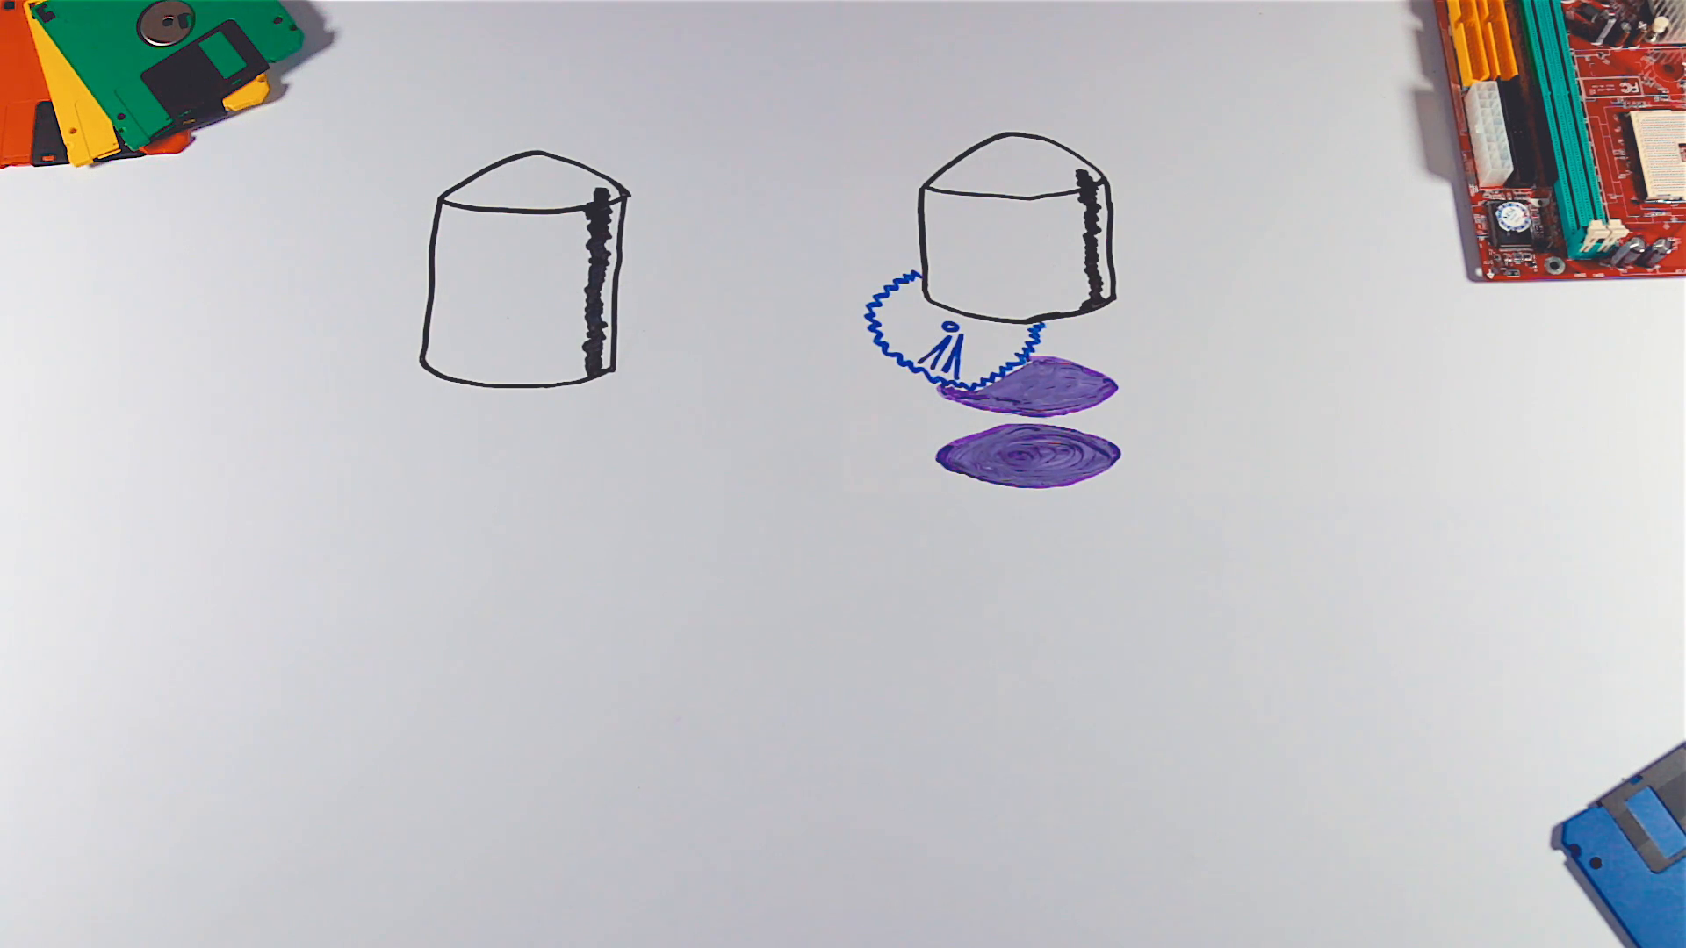
type("WAFERS")
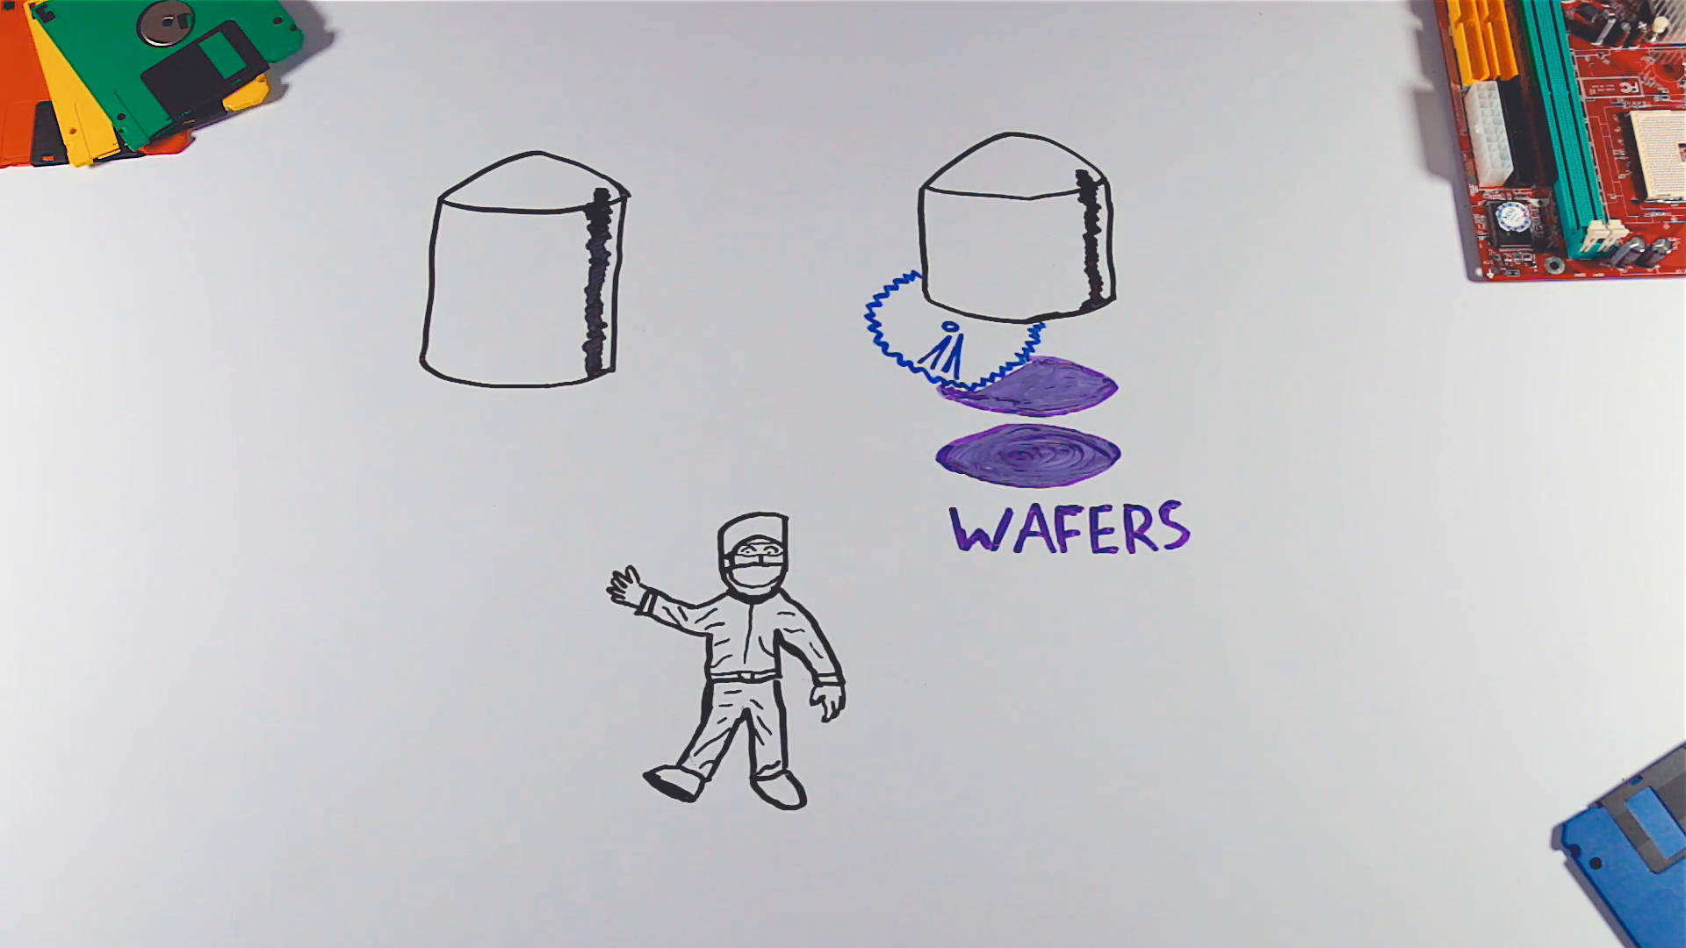
type("PHOTOLITHO")
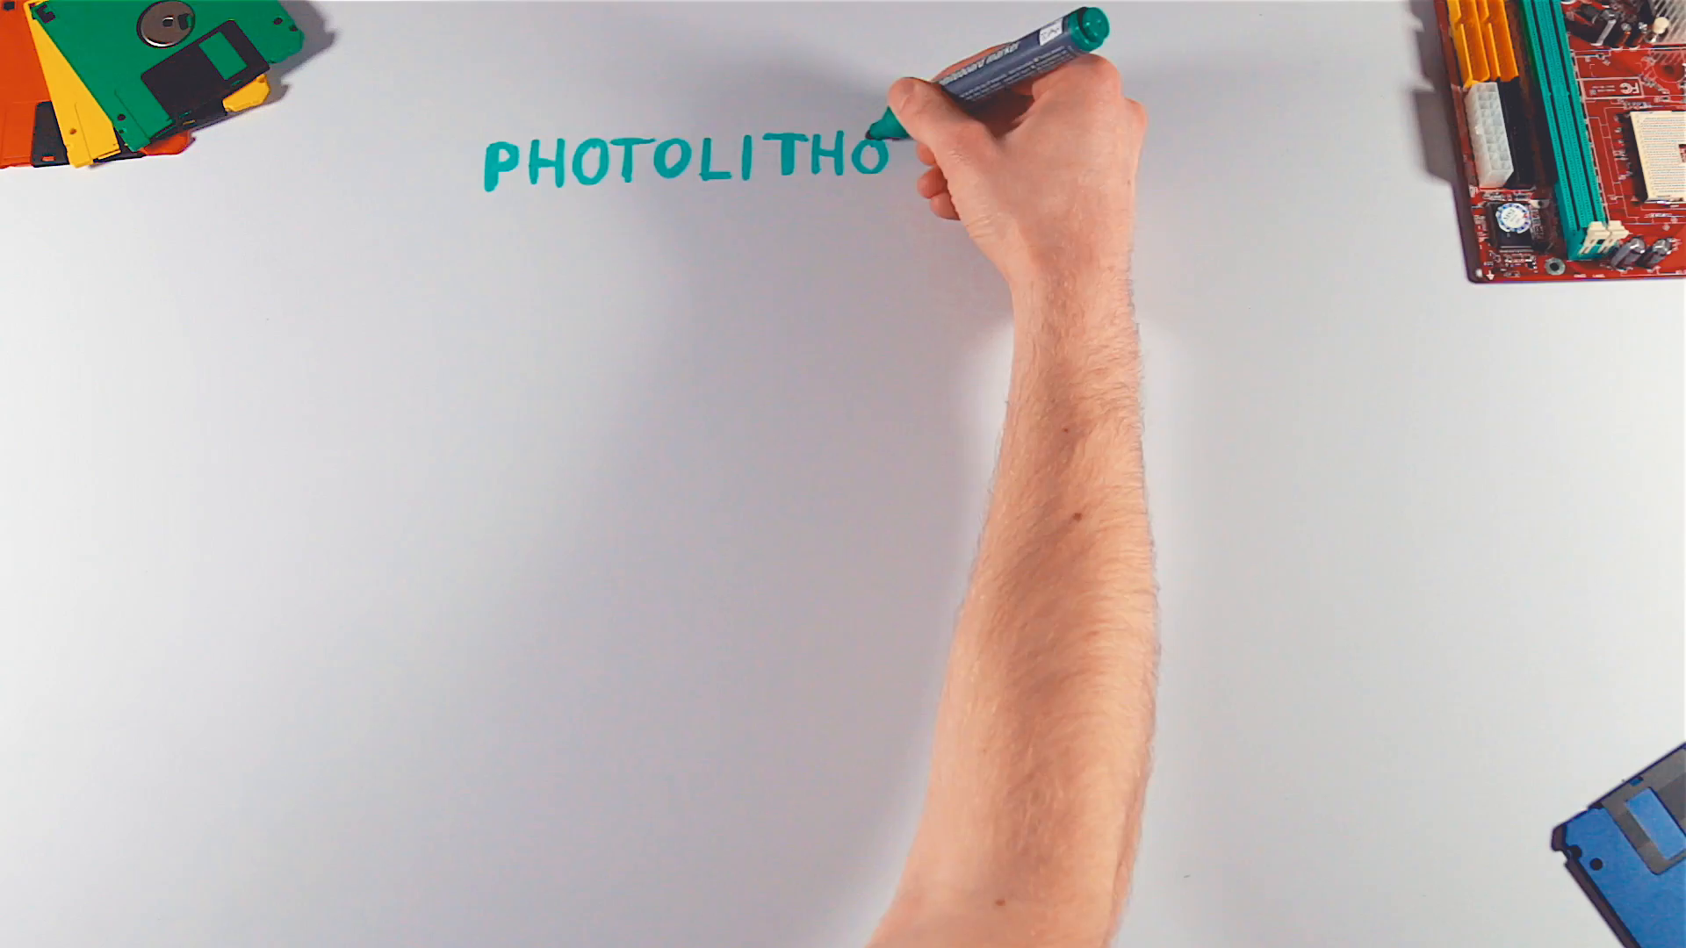